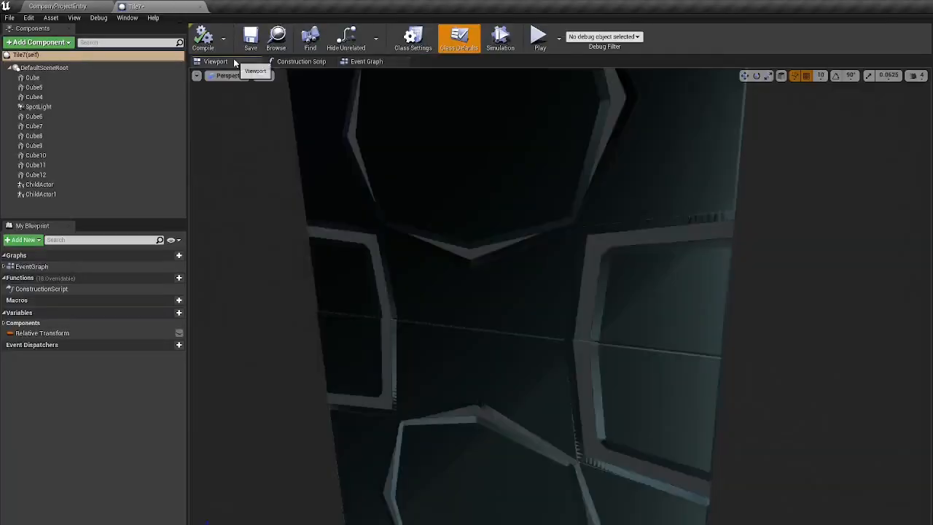
Step: Select the cube component on the portal base and switch to the rotate gizmo
left_click(34, 146)
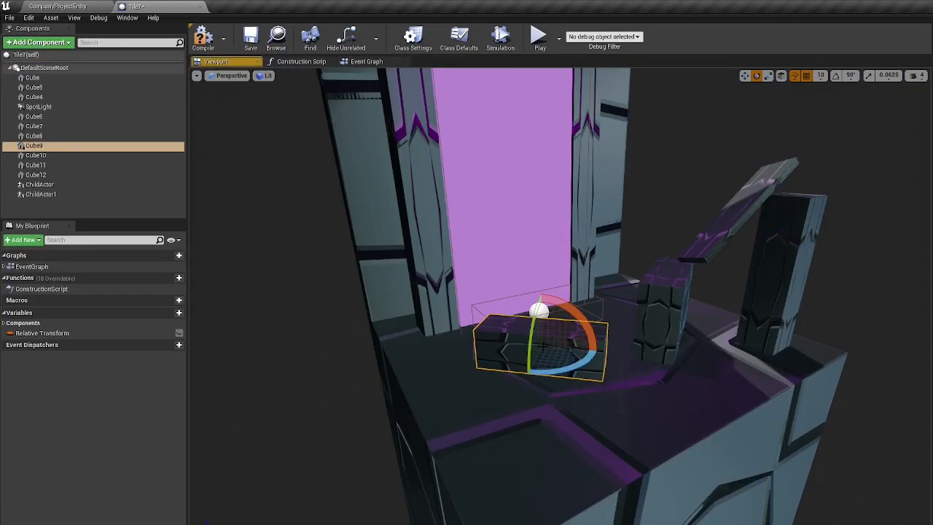